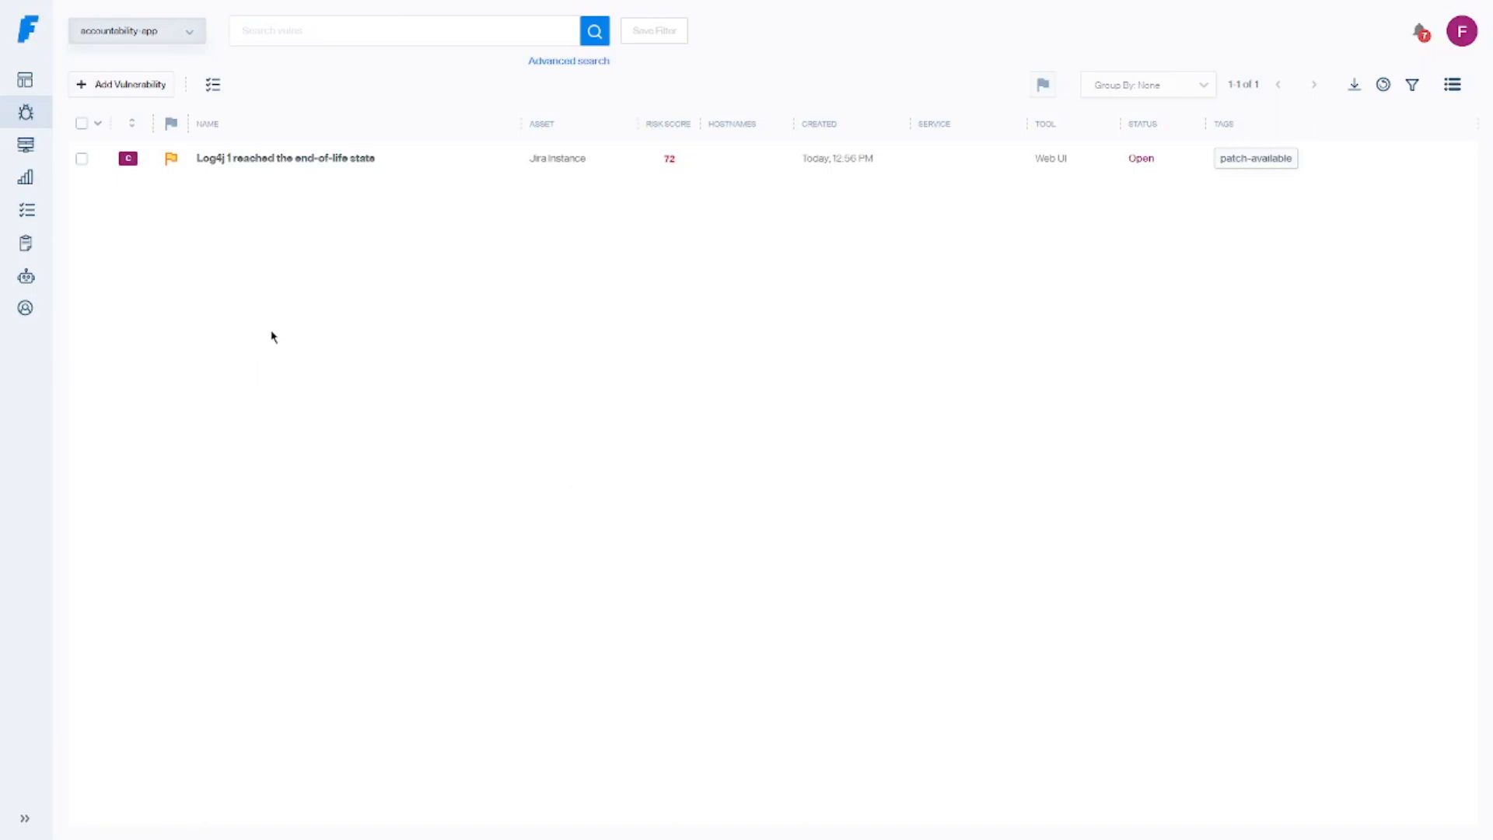
# Open the 'Log4j 1 reached the end-of-life state' vulnerability's detail panel
pyautogui.click(82, 158)
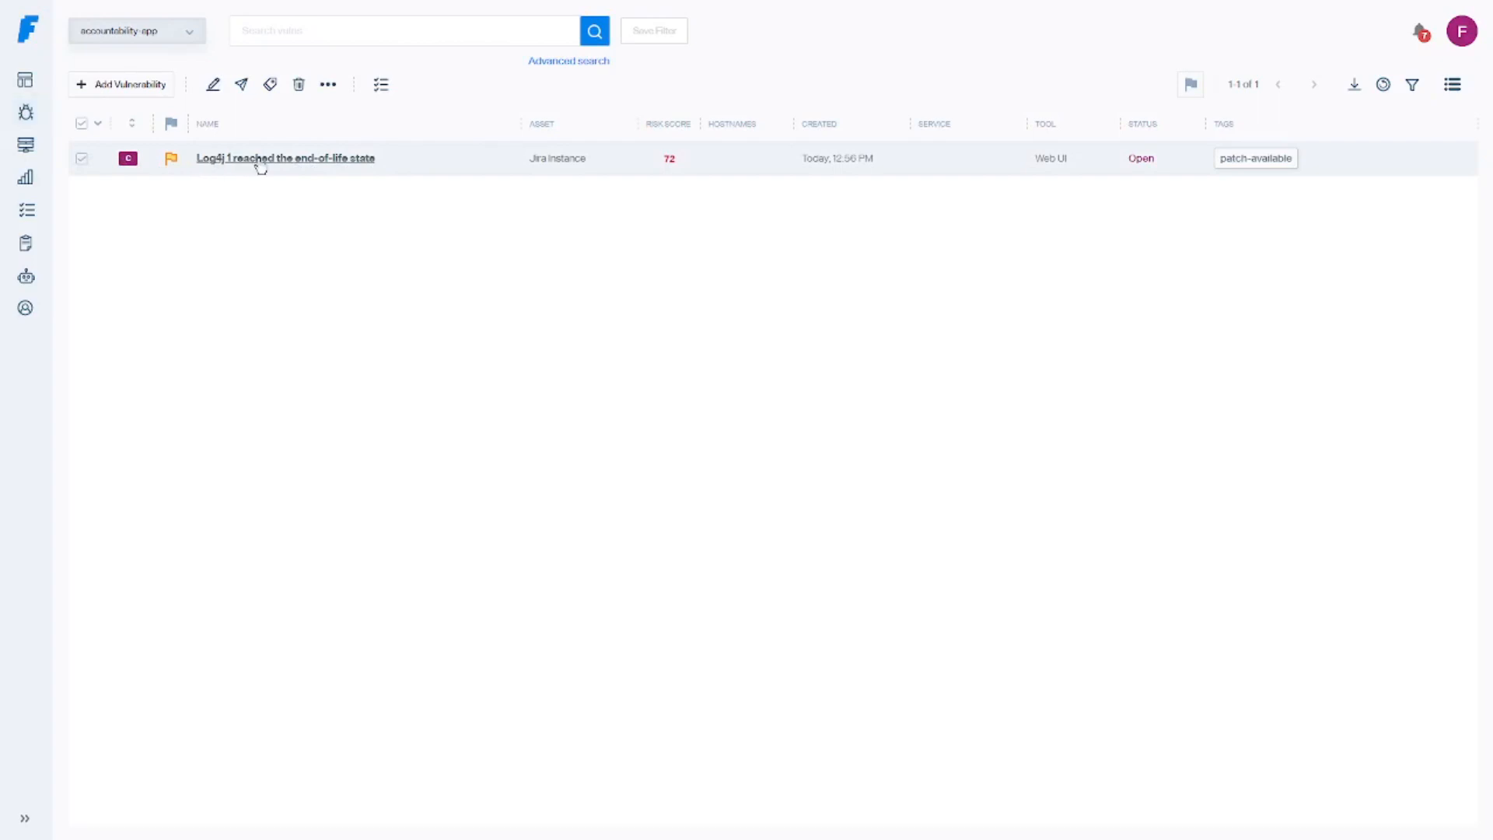
pyautogui.click(285, 158)
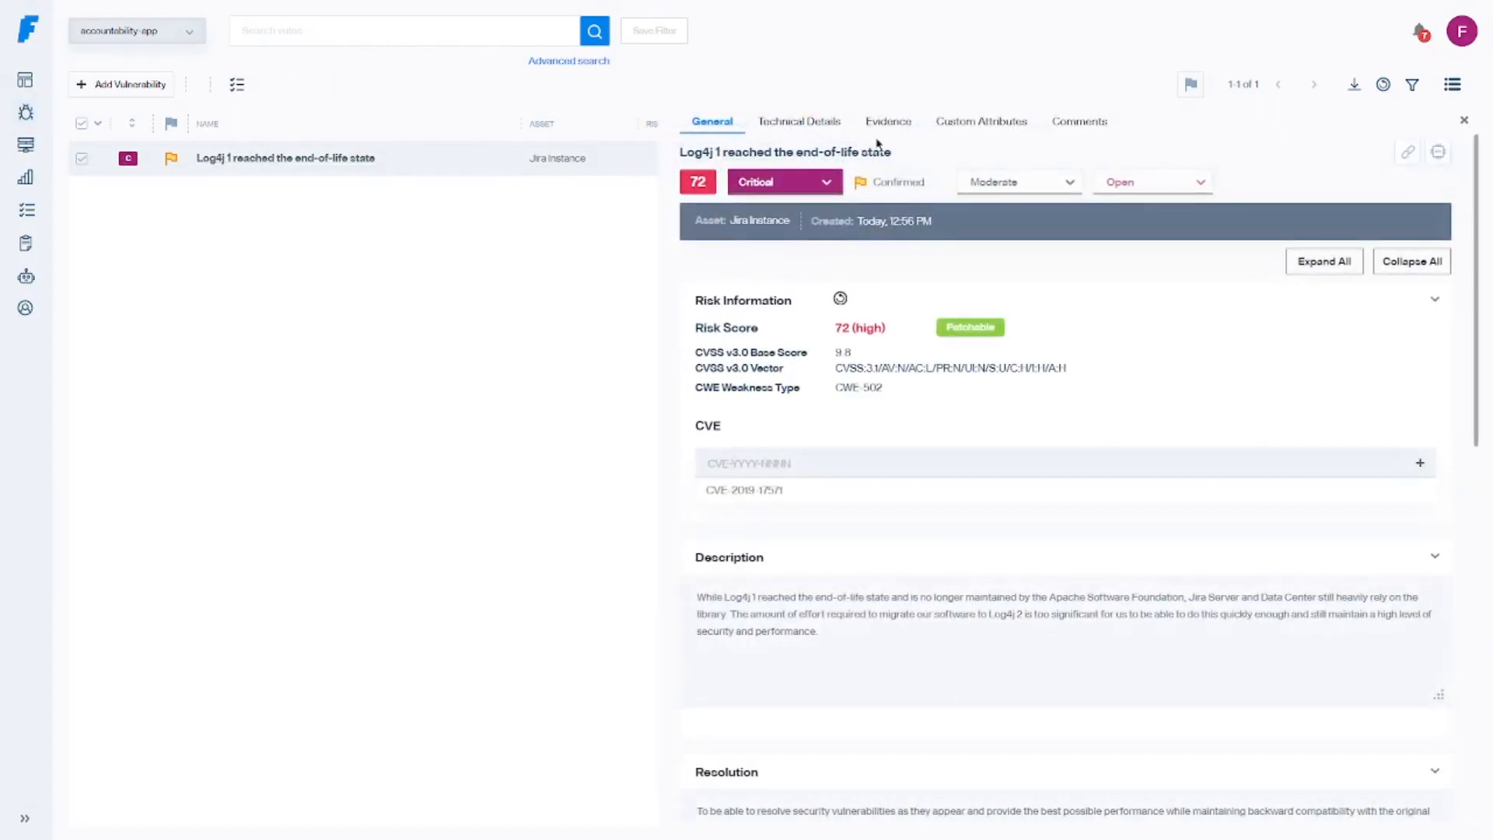
# Upload 'jira error.png' as evidence on the Log4j vulnerability
pyautogui.click(886, 121)
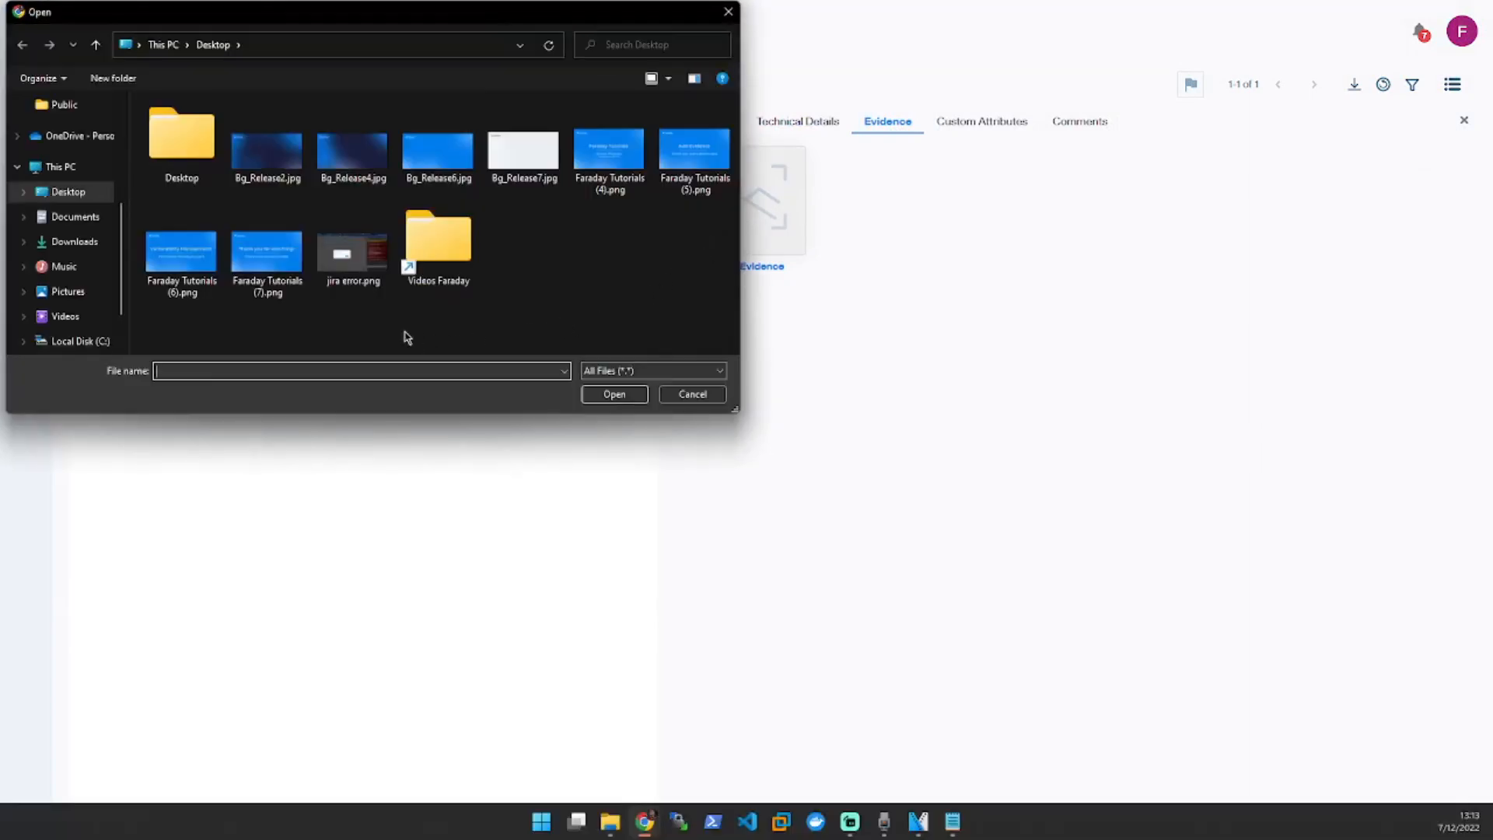
pyautogui.click(353, 243)
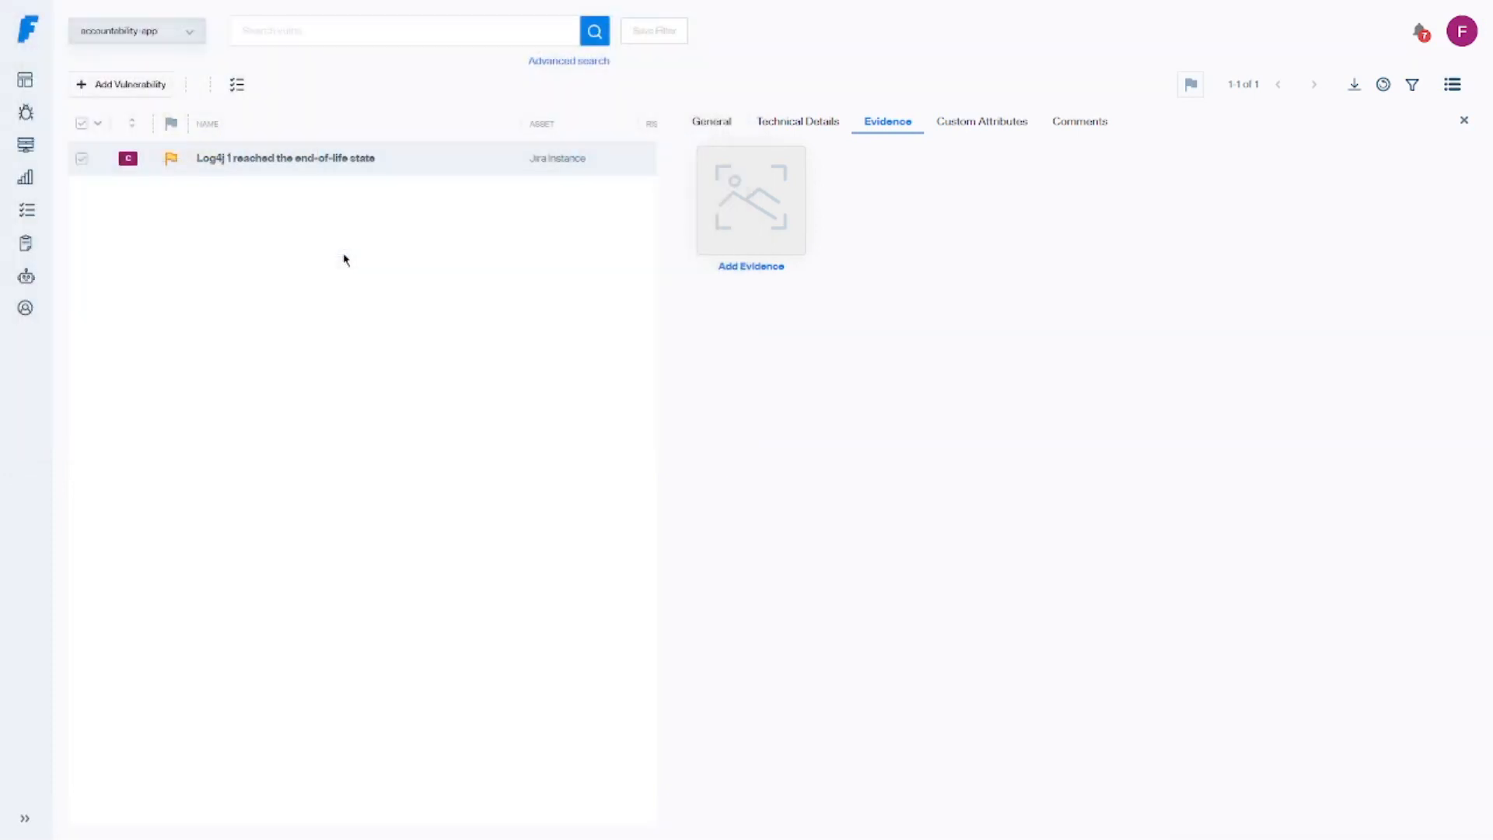
pyautogui.click(750, 200)
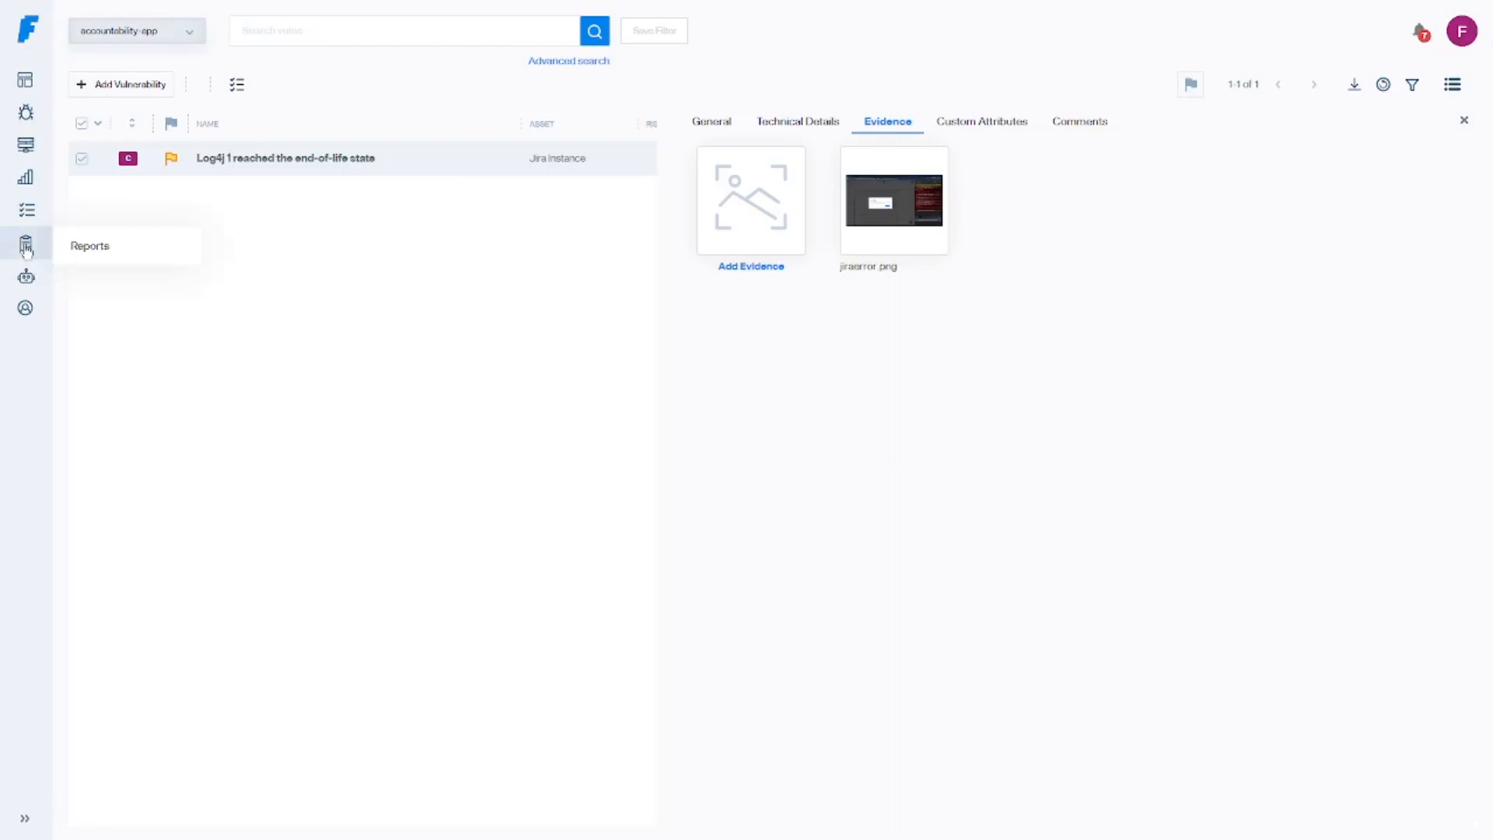
# Create a new report titled 'Log4j end-of-life' for client Faraday
pyautogui.click(26, 245)
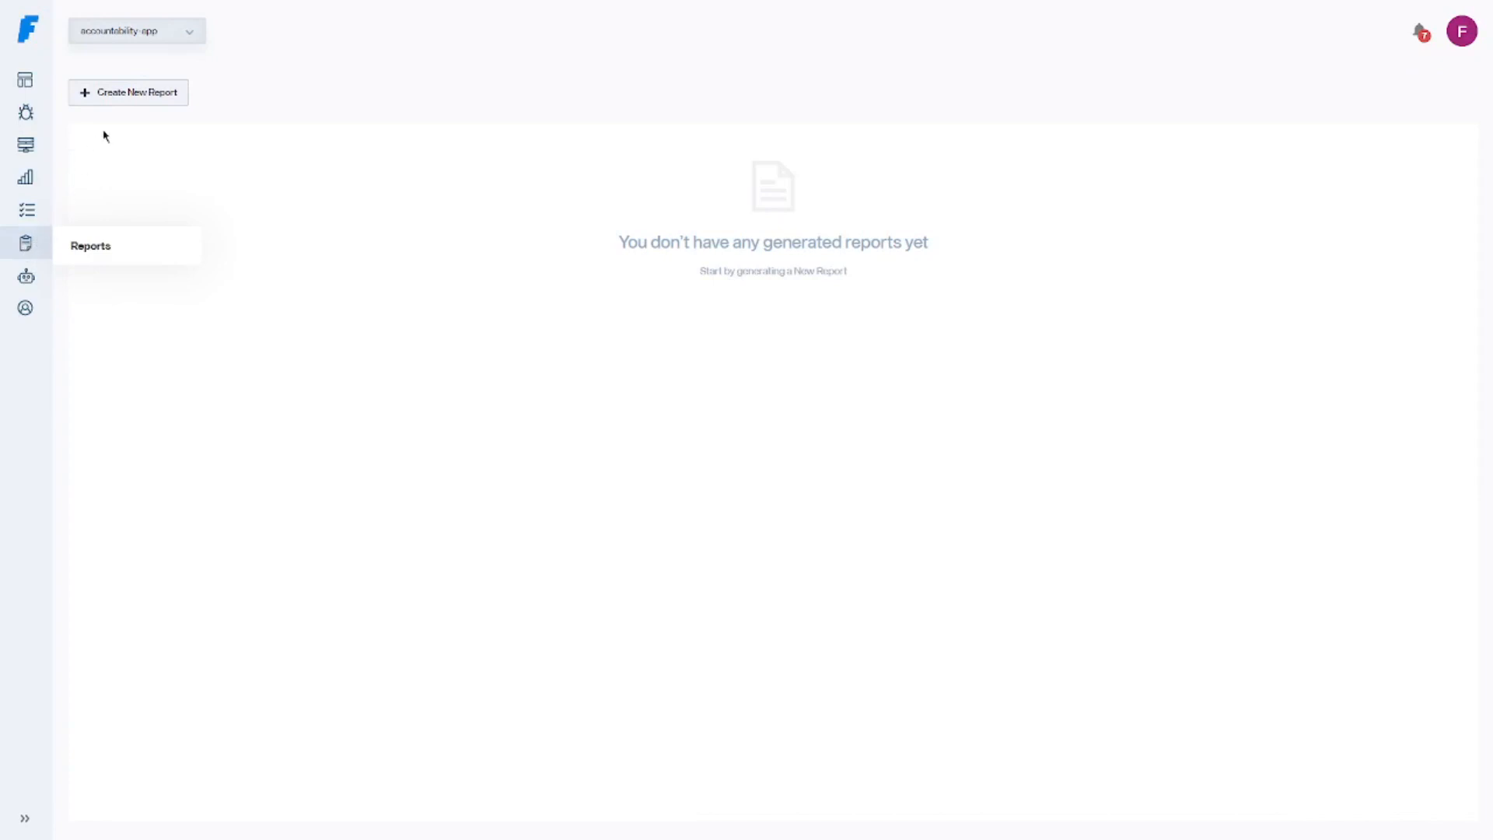
pyautogui.click(128, 93)
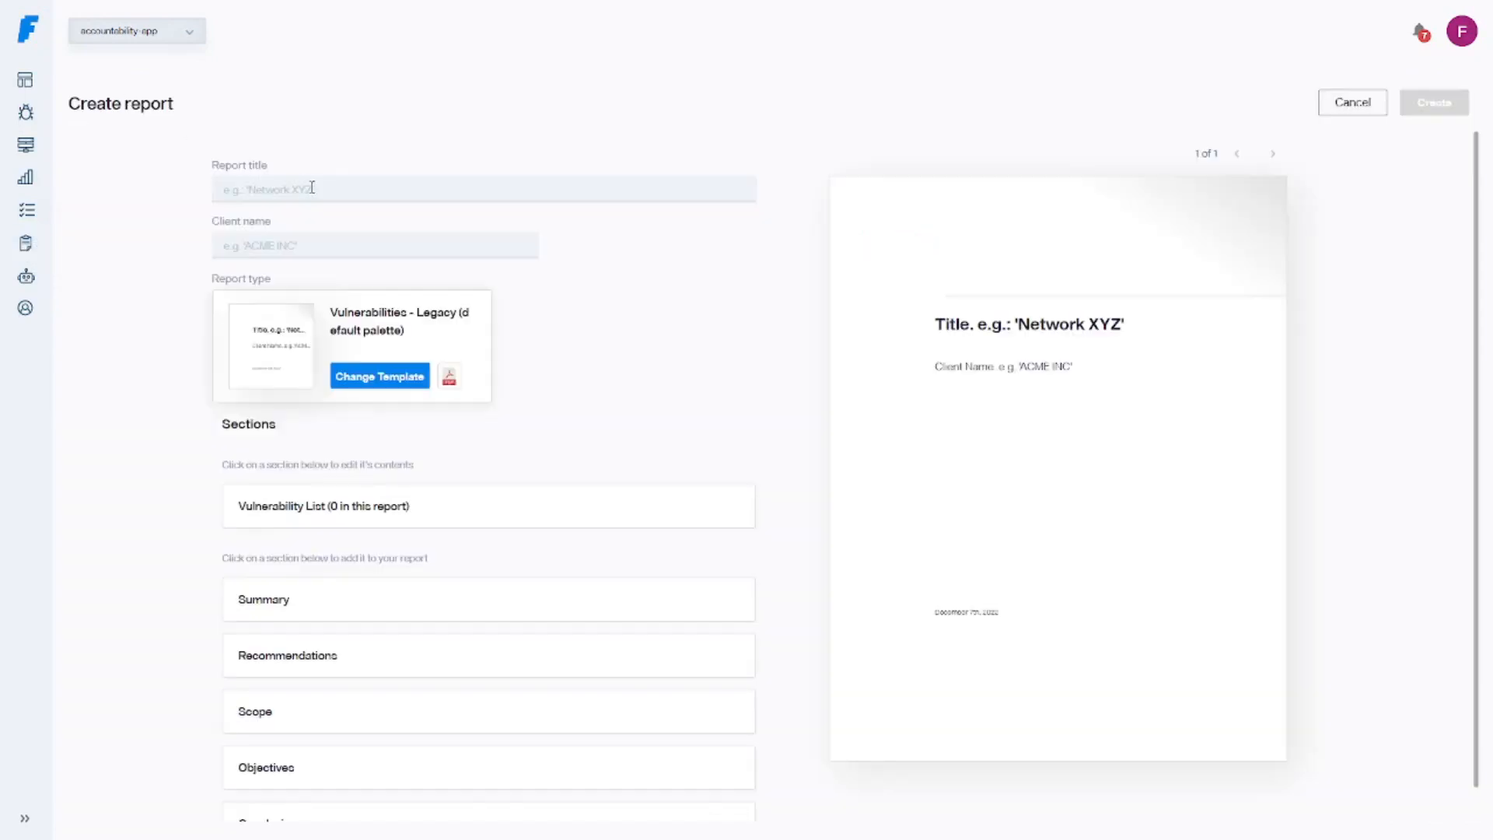
pyautogui.write('Log')
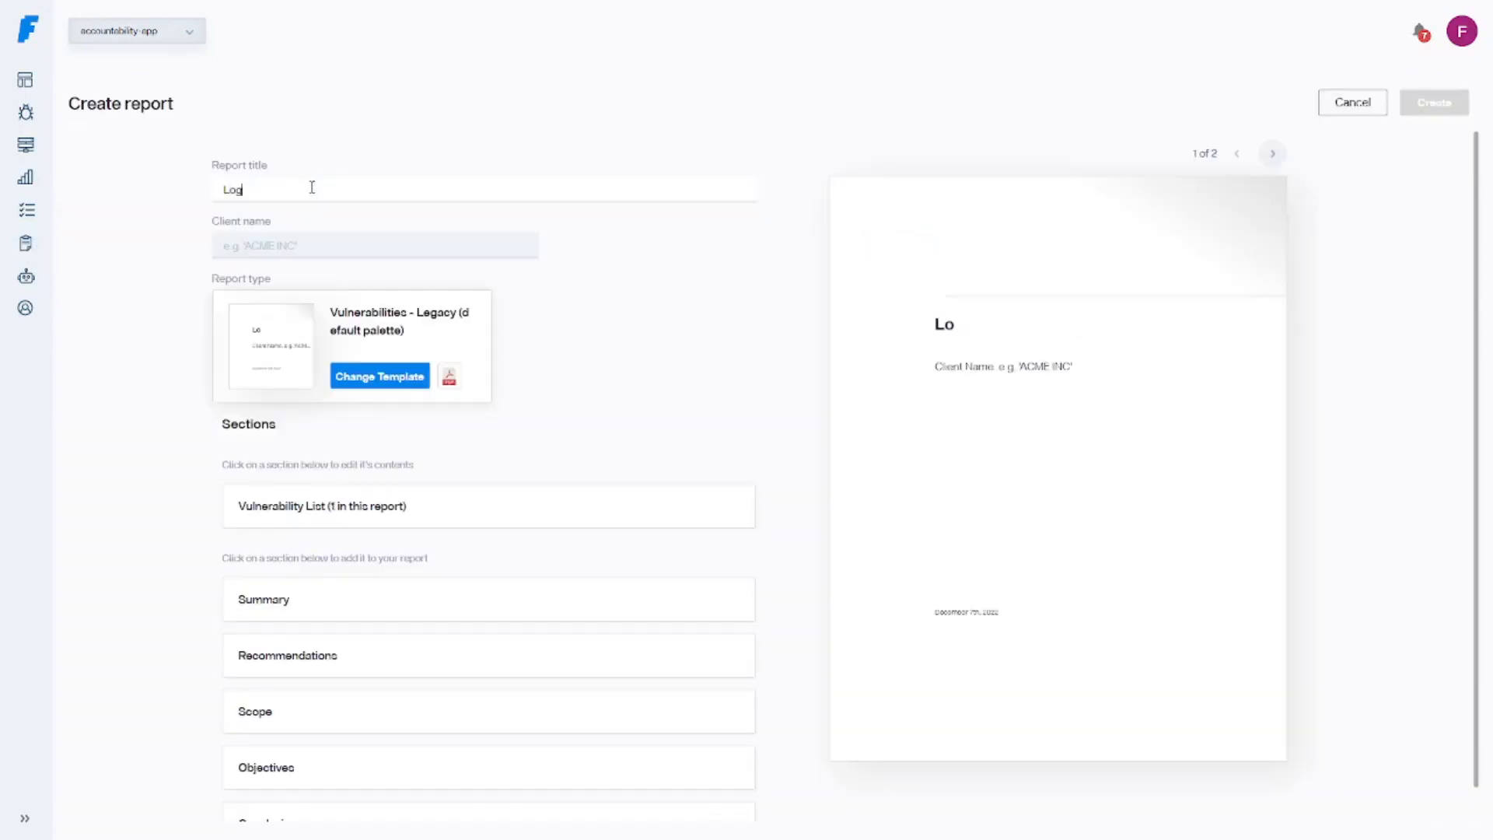
pyautogui.write('4j end-of-life')
pyautogui.click(375, 246)
pyautogui.write('Faraday')
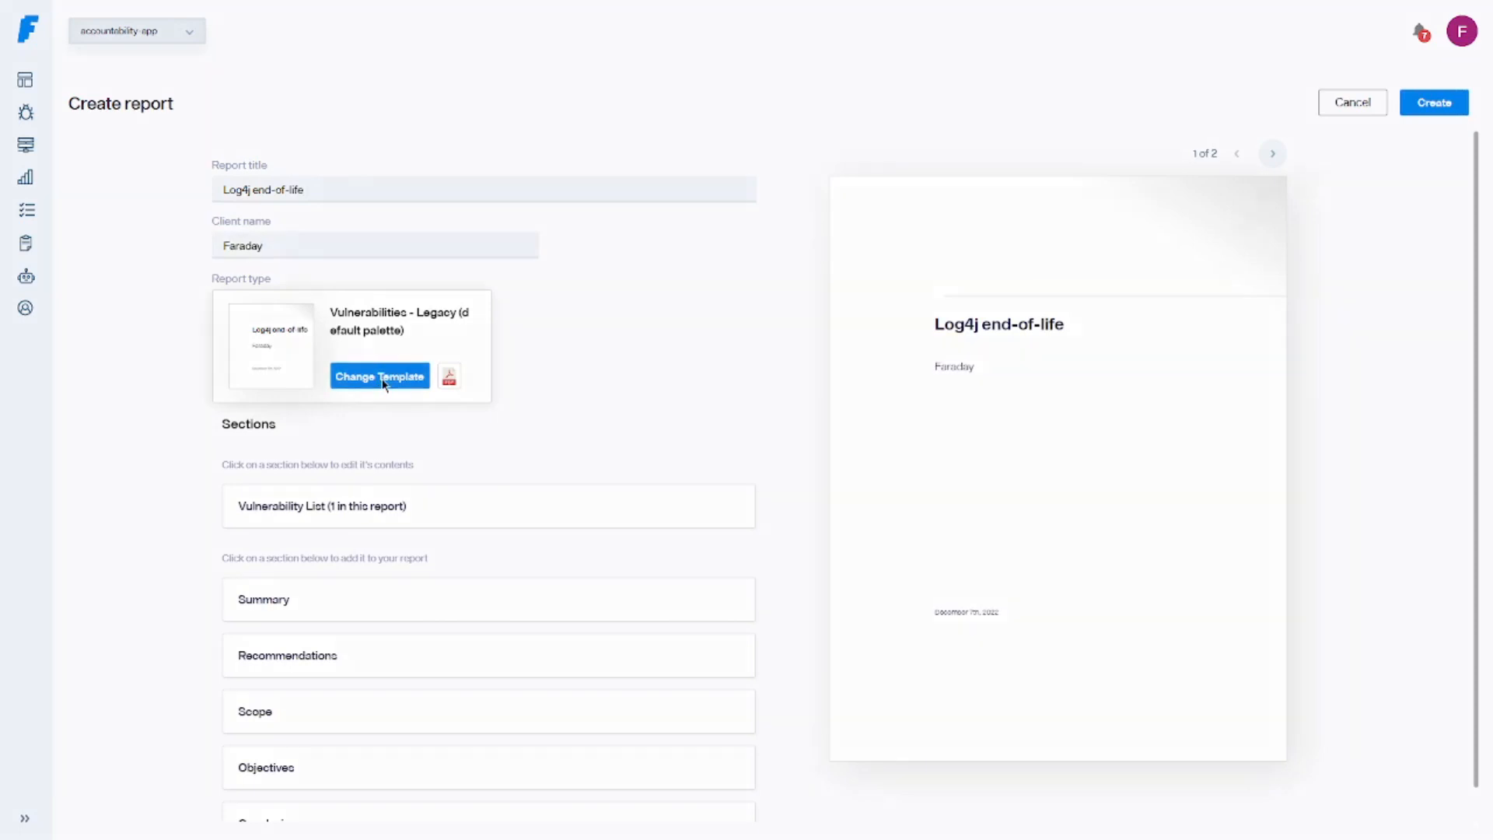
pyautogui.click(378, 375)
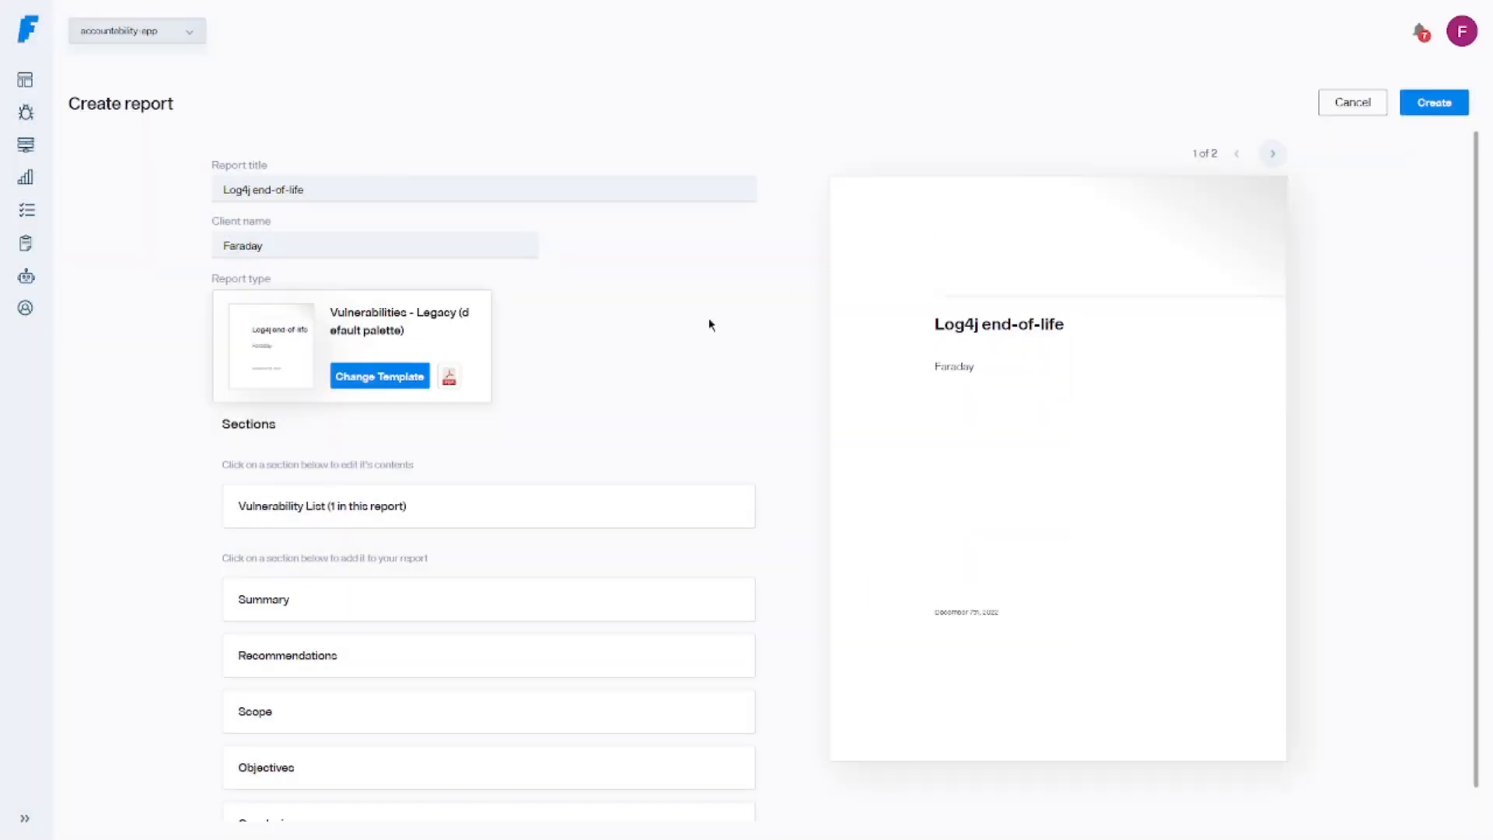
# Filter the report's vulnerability list to Confirmed findings and create the report
pyautogui.scroll(-3)
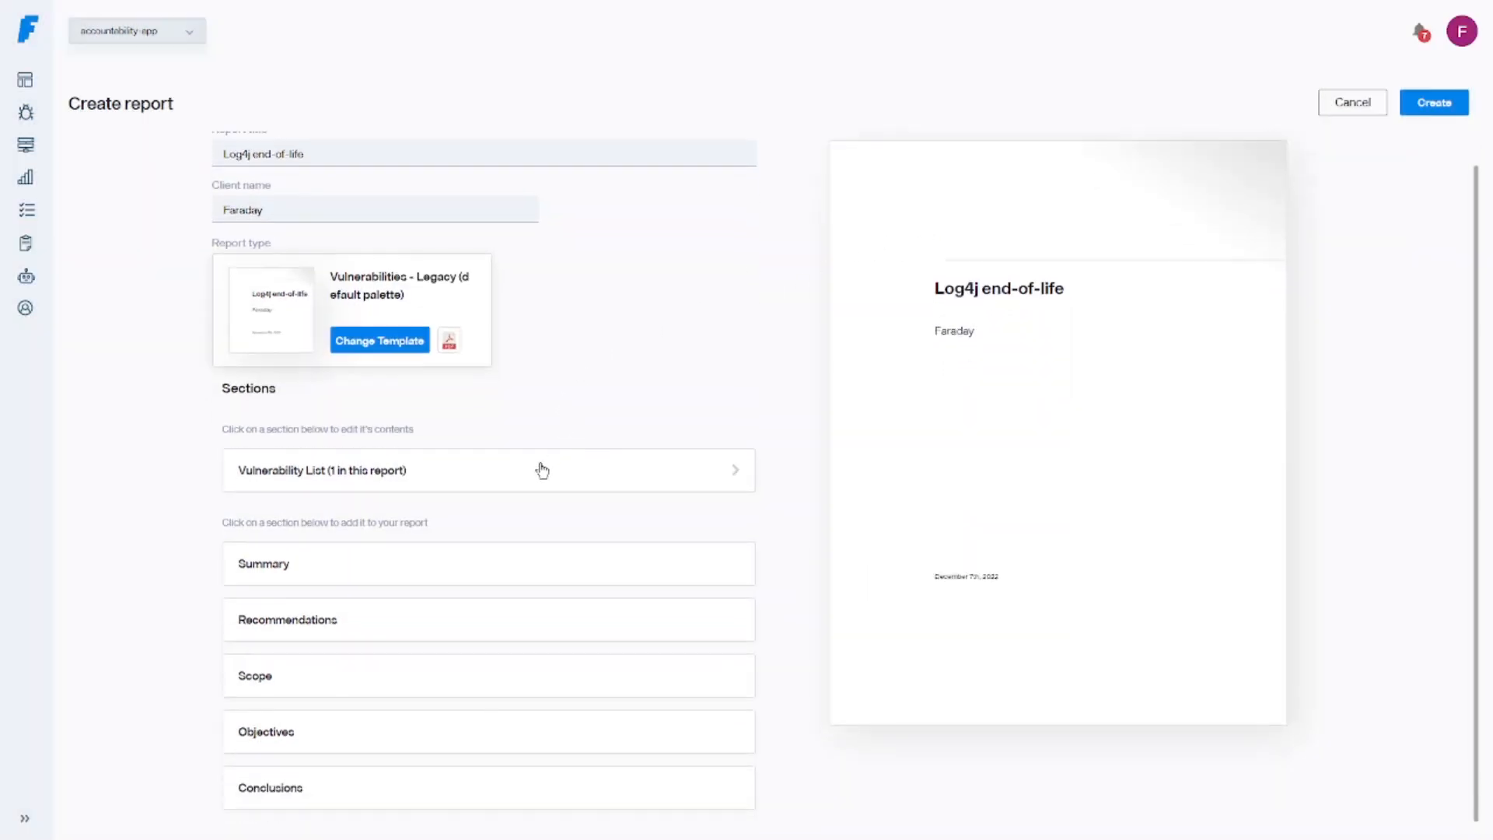
pyautogui.click(488, 469)
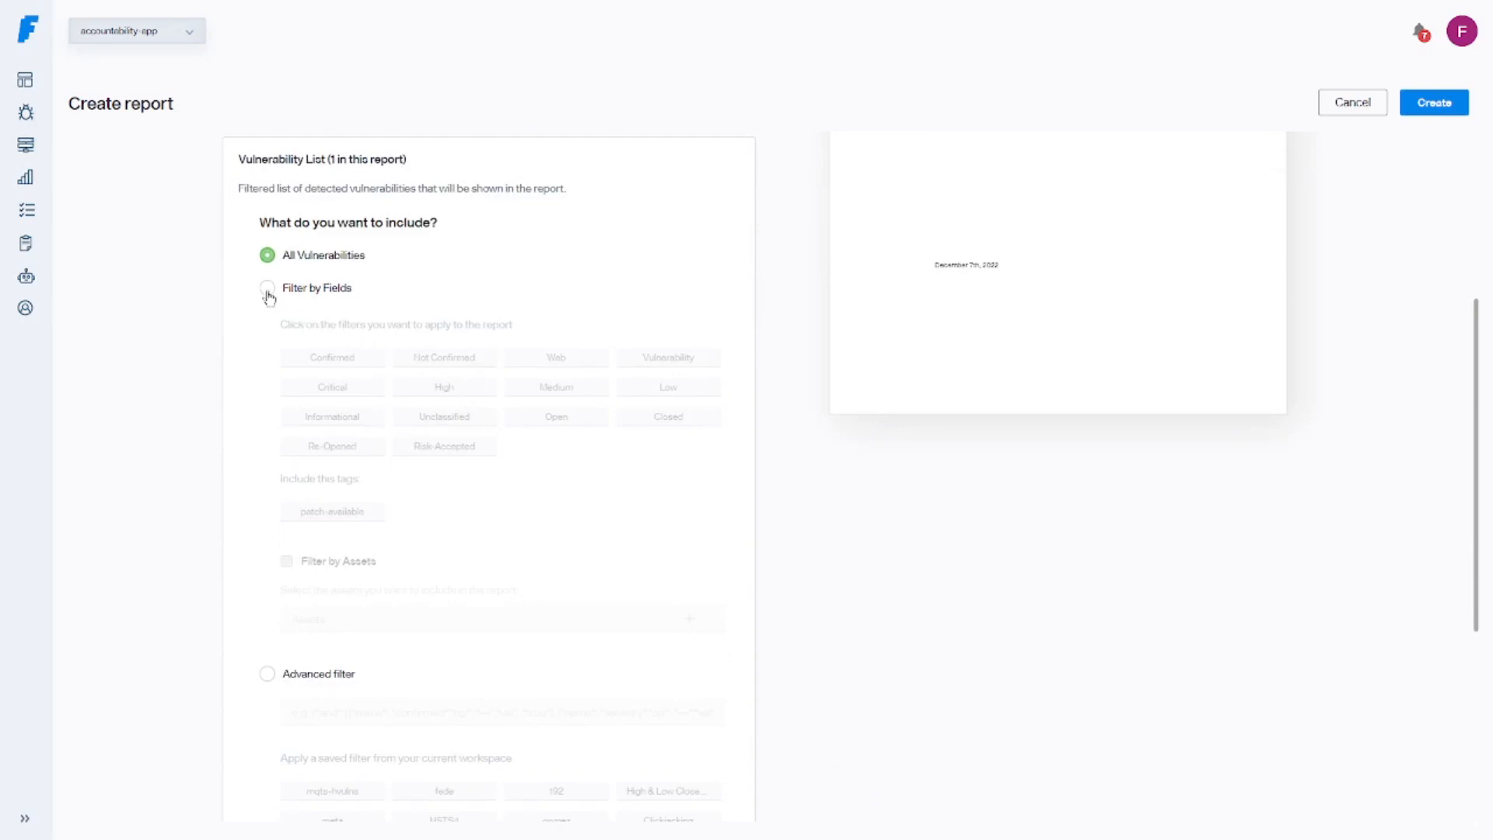
pyautogui.click(268, 288)
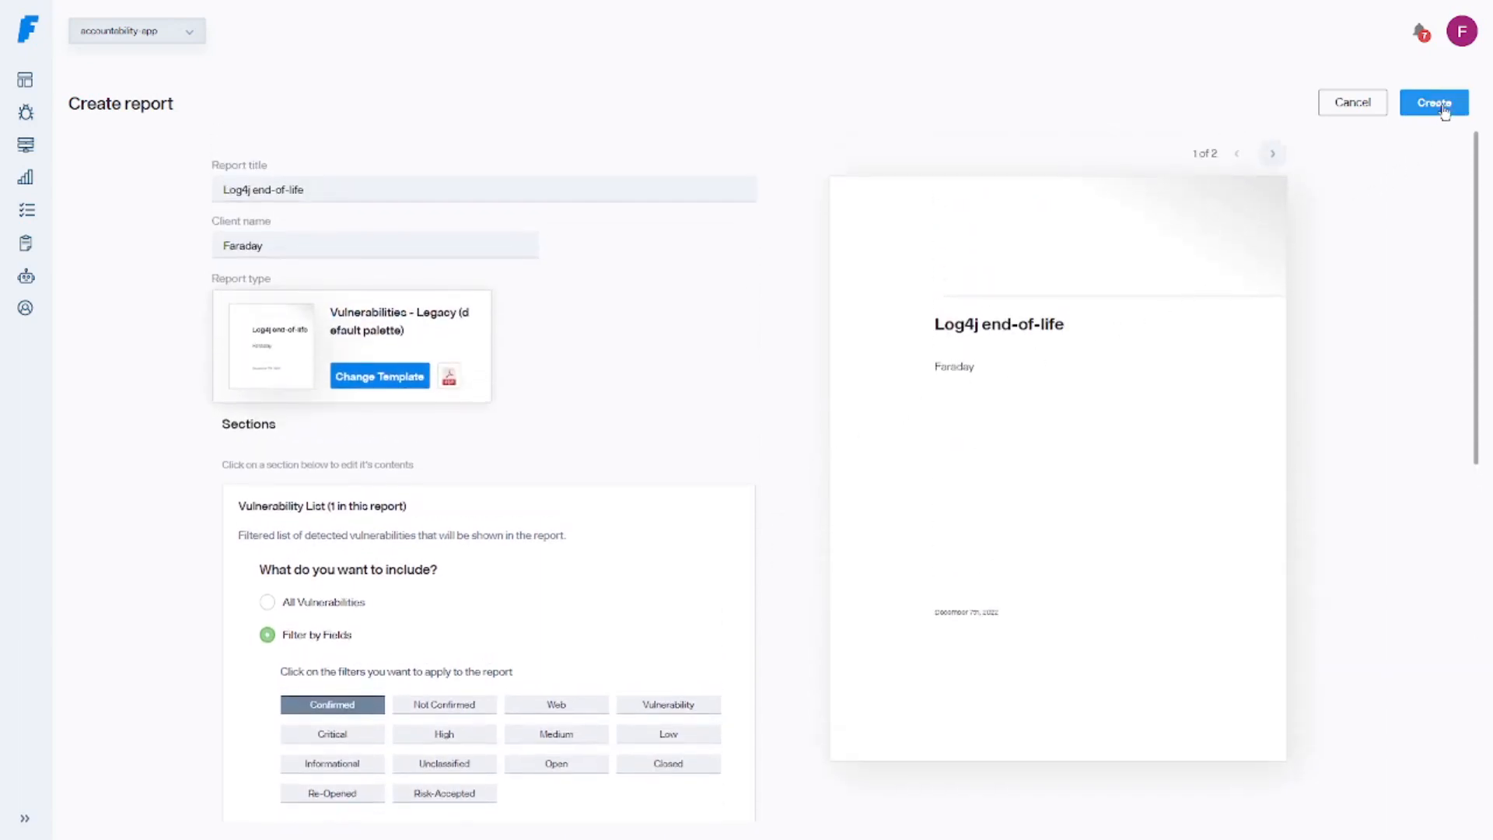
pyautogui.click(1433, 102)
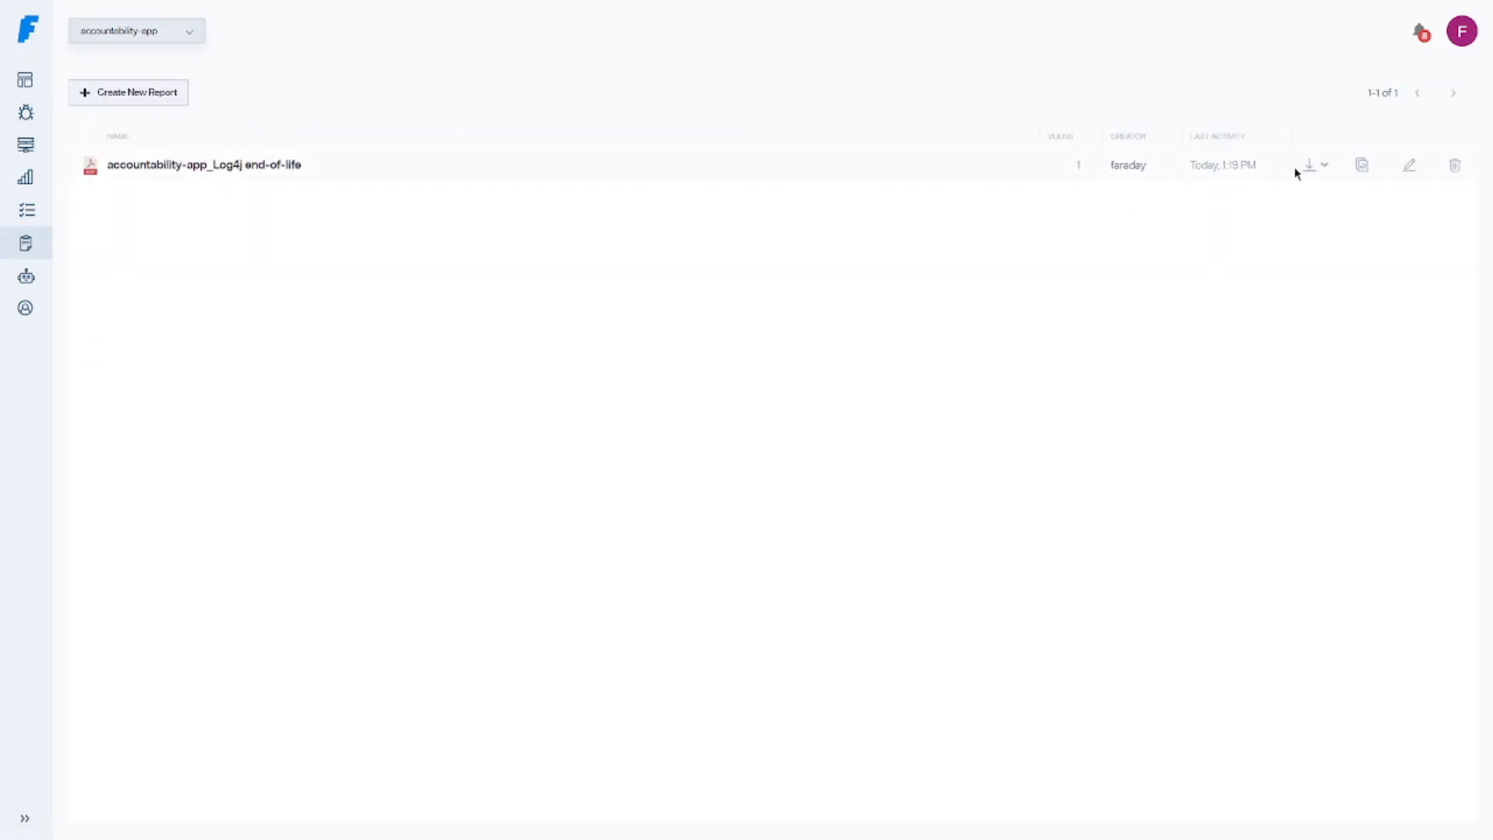
pyautogui.moveTo(1267, 208)
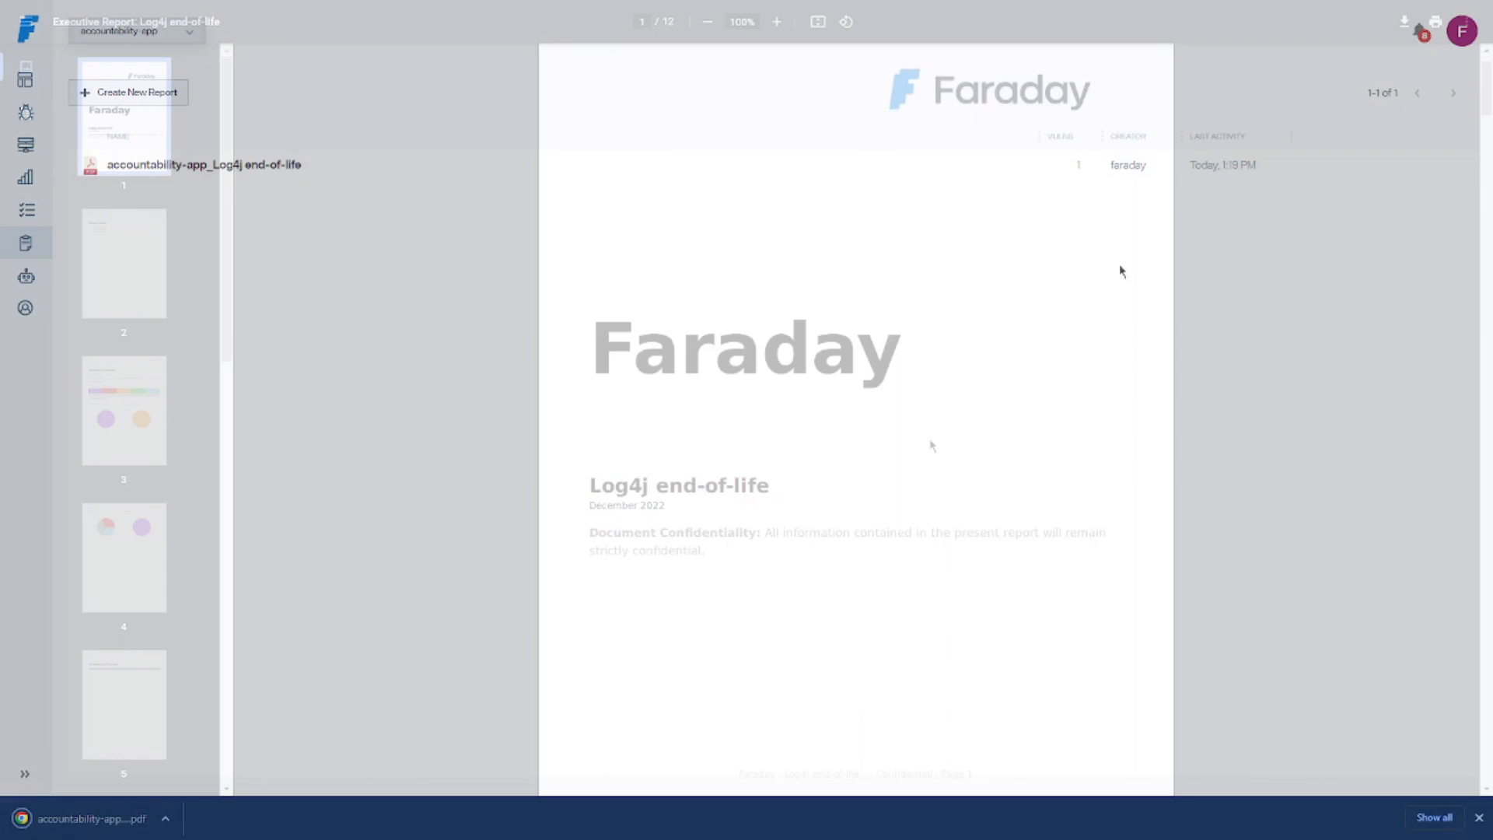
# Open the downloaded PDF report and scroll to the Log4j evidence screenshot
pyautogui.click(123, 263)
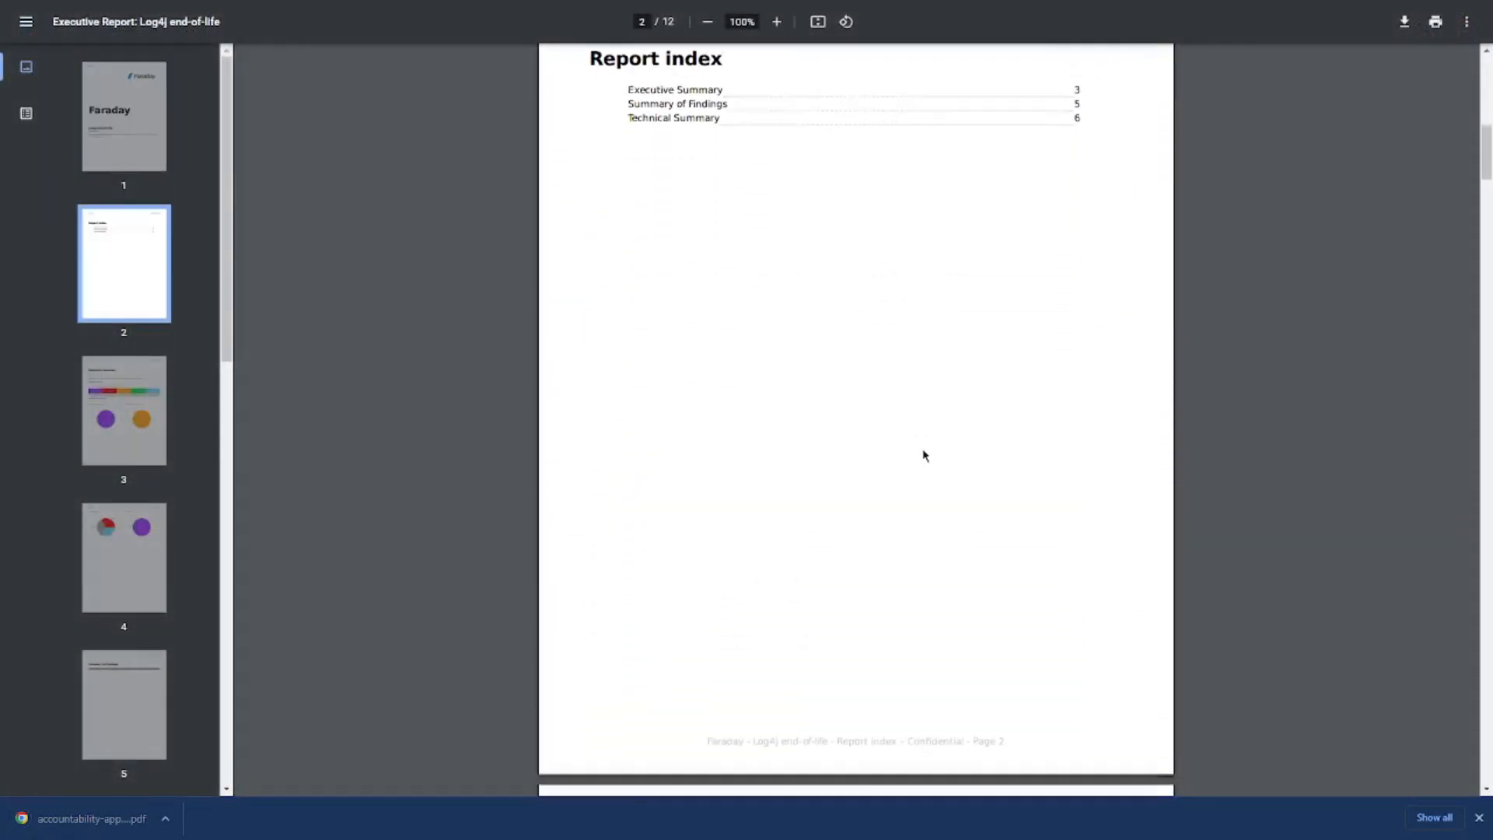
pyautogui.scroll(-3)
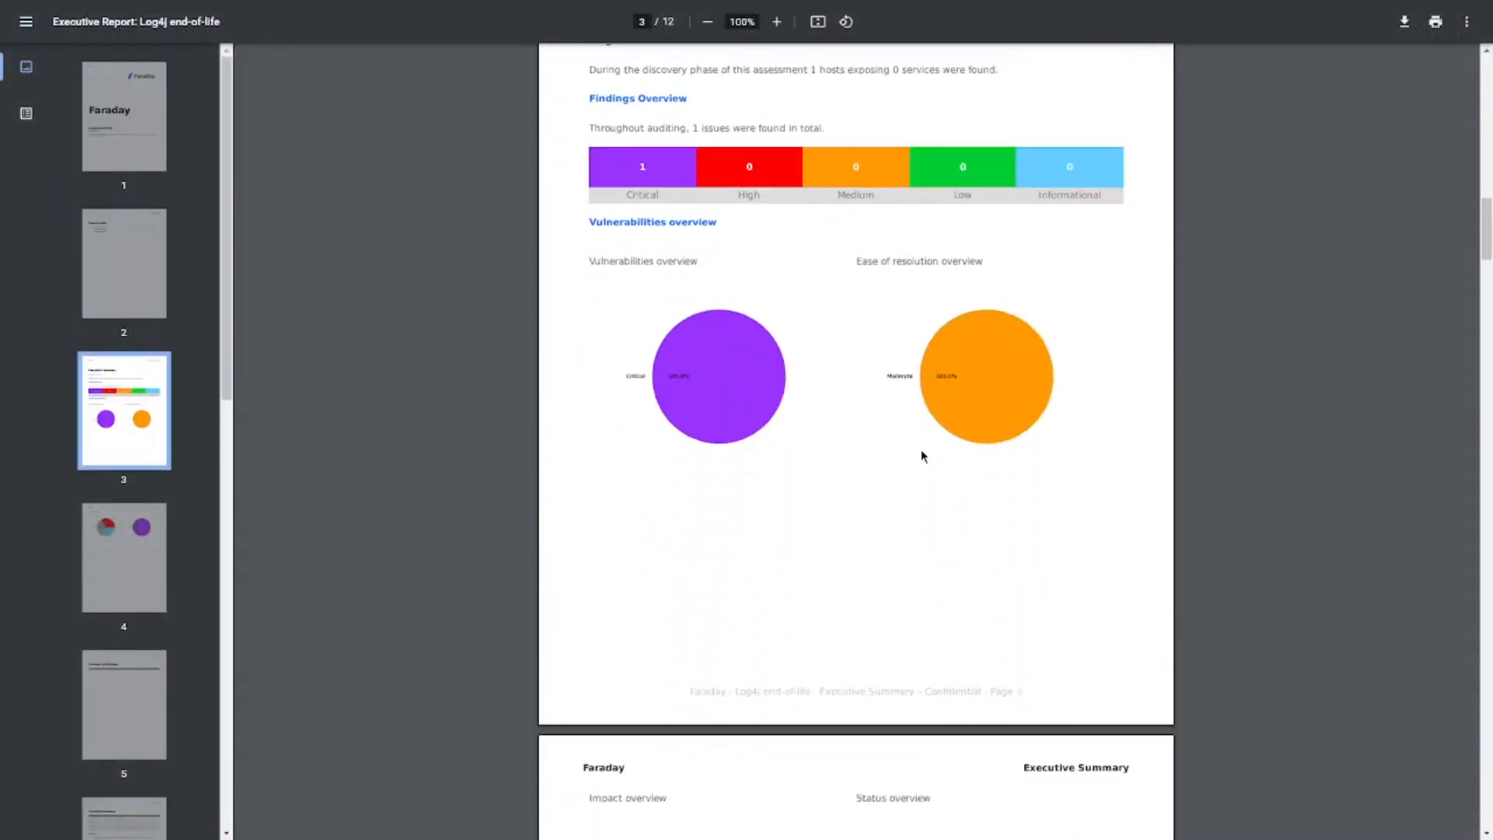
pyautogui.scroll(-3)
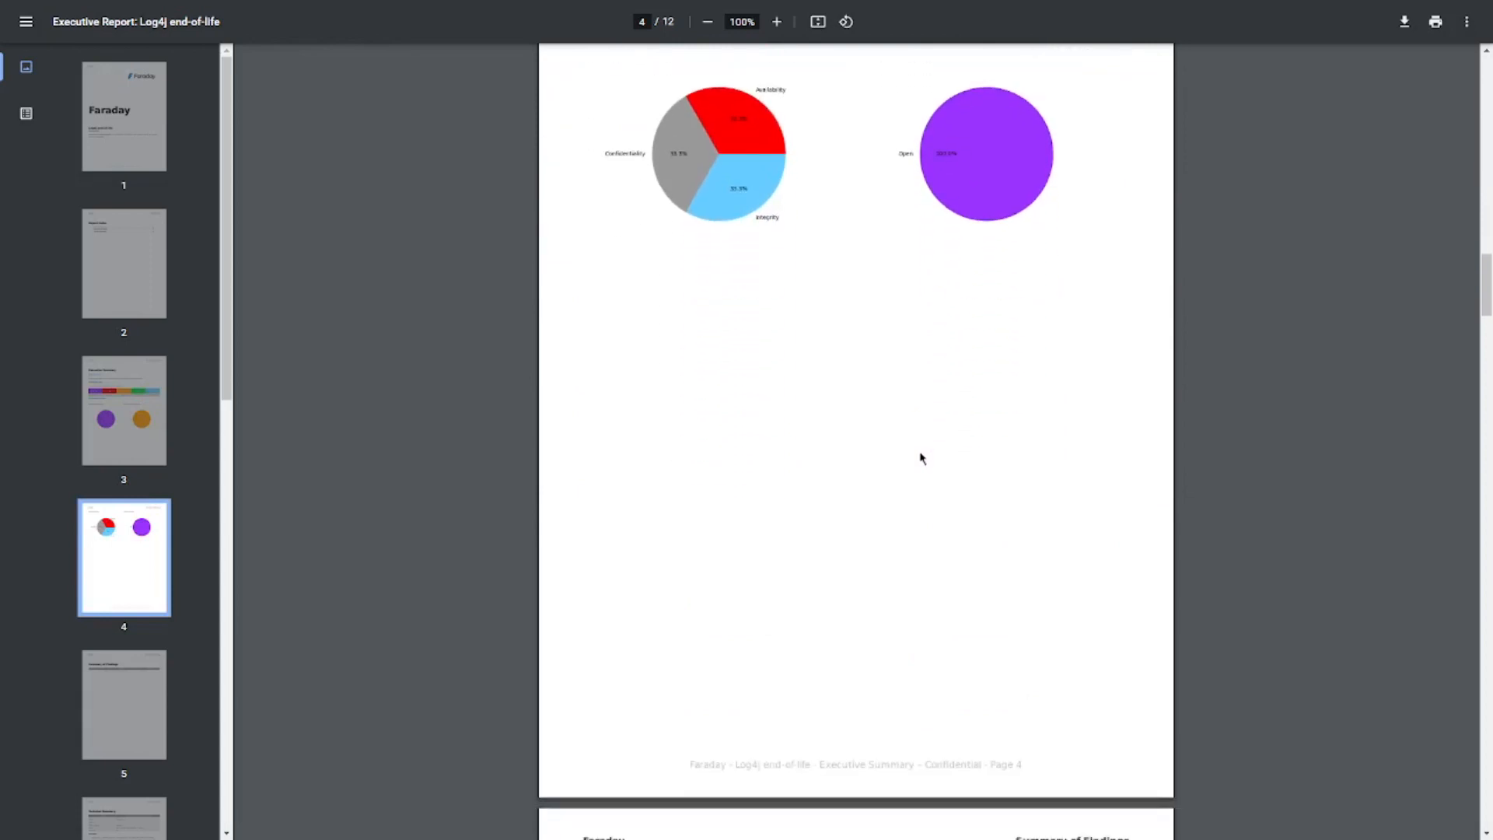
pyautogui.scroll(-3)
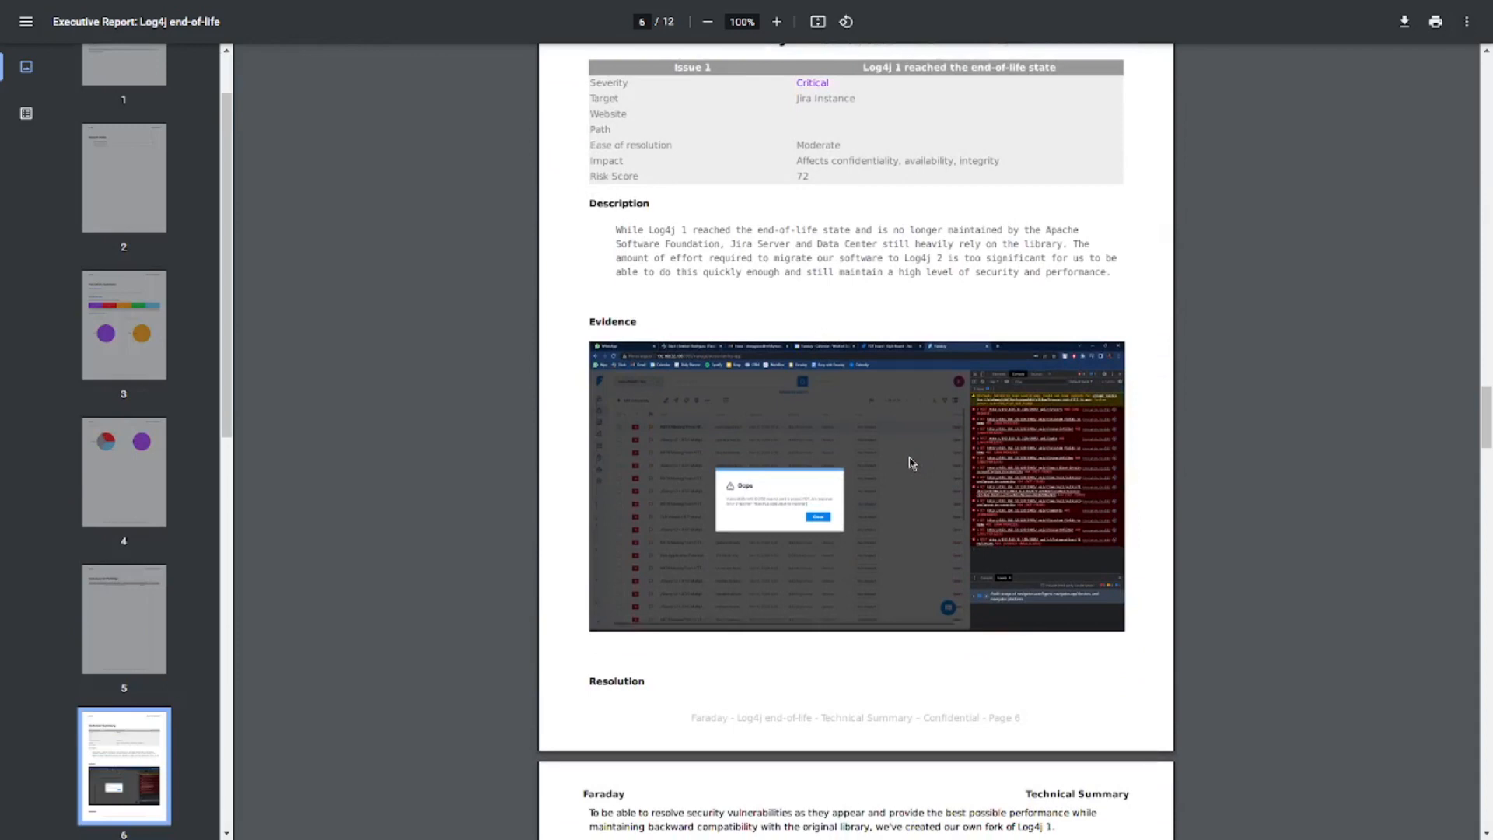
pyautogui.moveTo(914, 463)
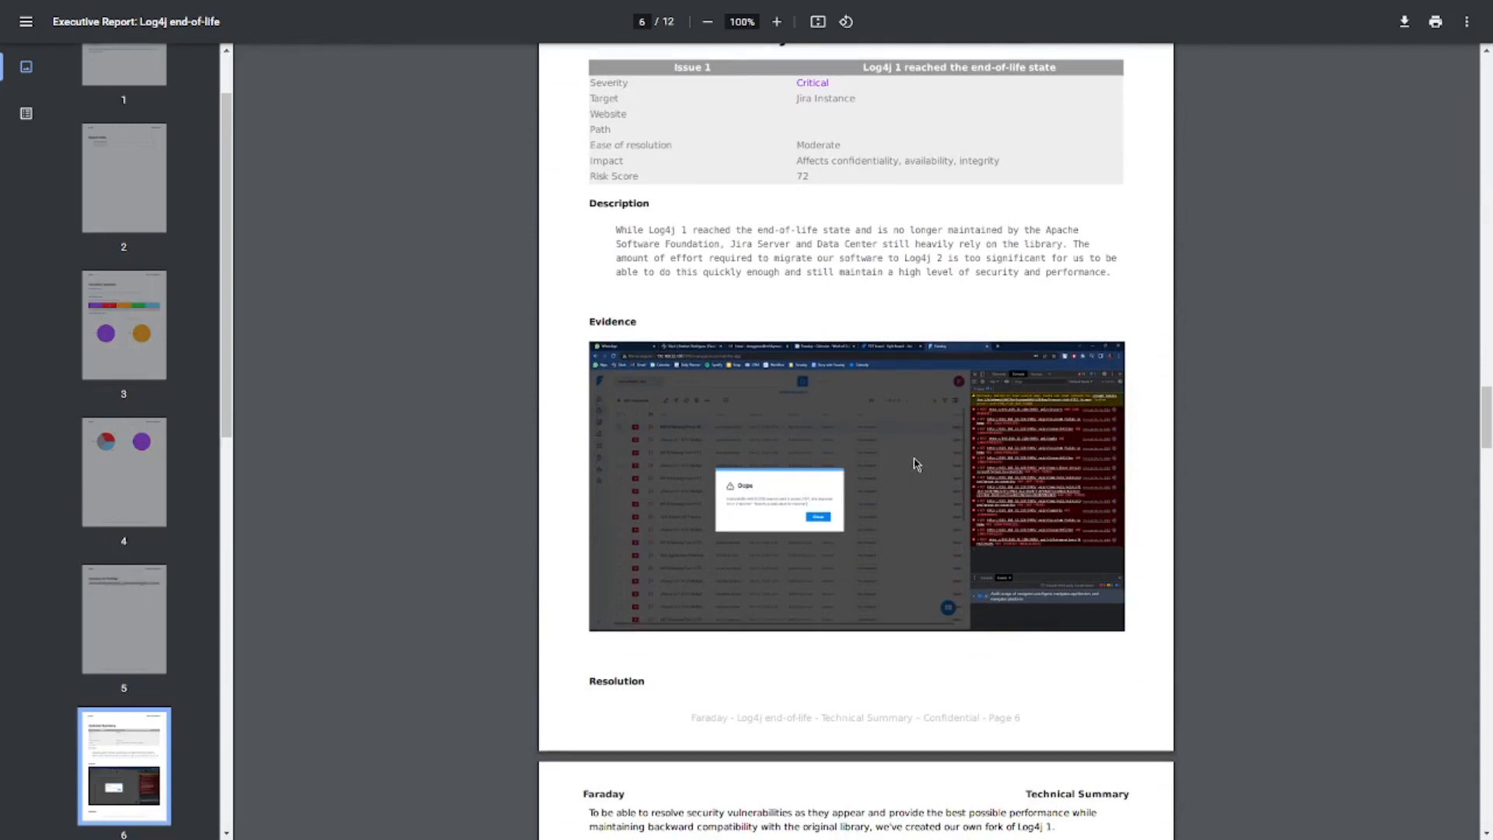